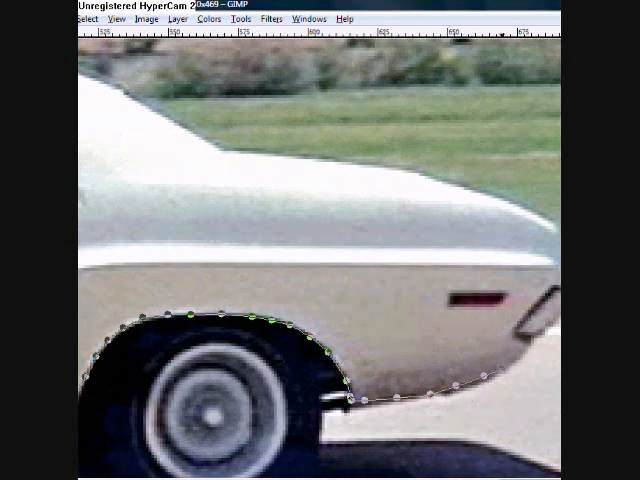
# Add a lasso point along the white car body's edge to continue the selection outline
pyautogui.click(548, 230)
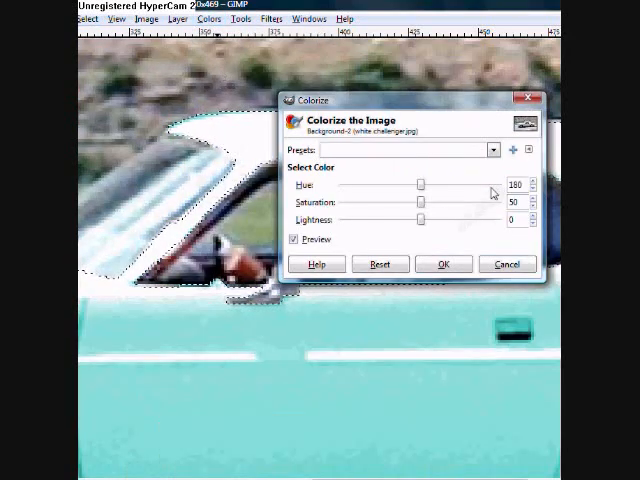
# Apply Colorize with saturation 50 and lightness 0 to turn the car body pink
pyautogui.click(444, 264)
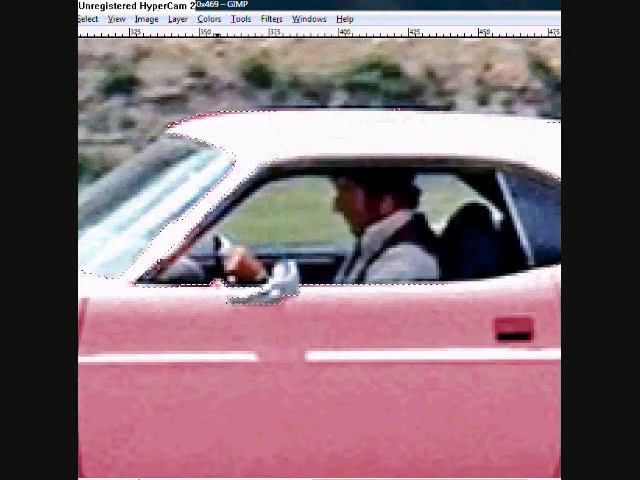